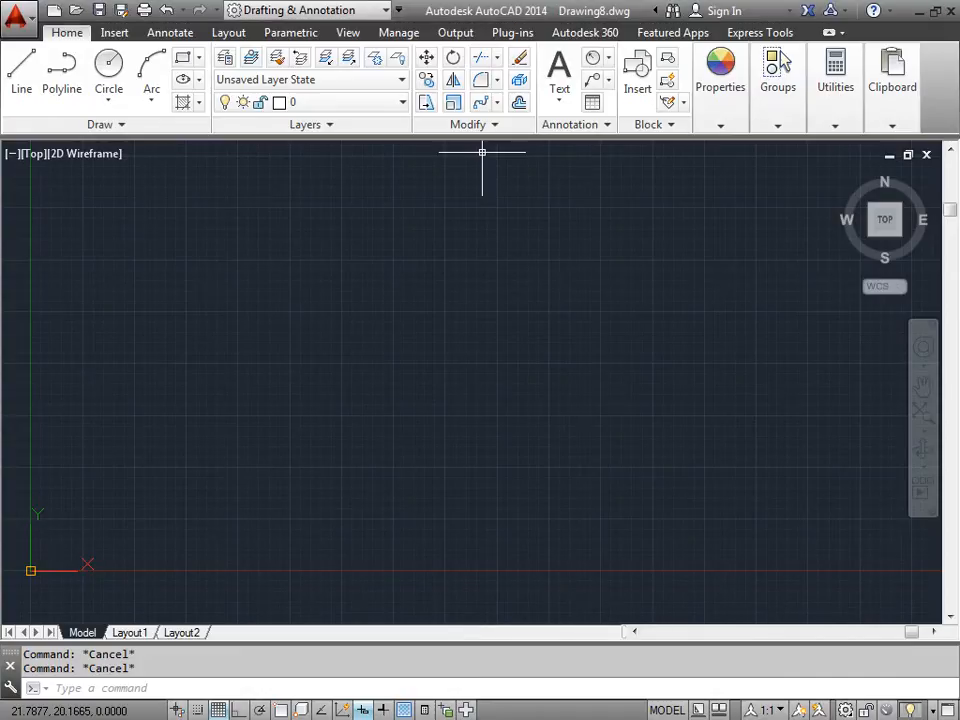
mouse_move(484, 164)
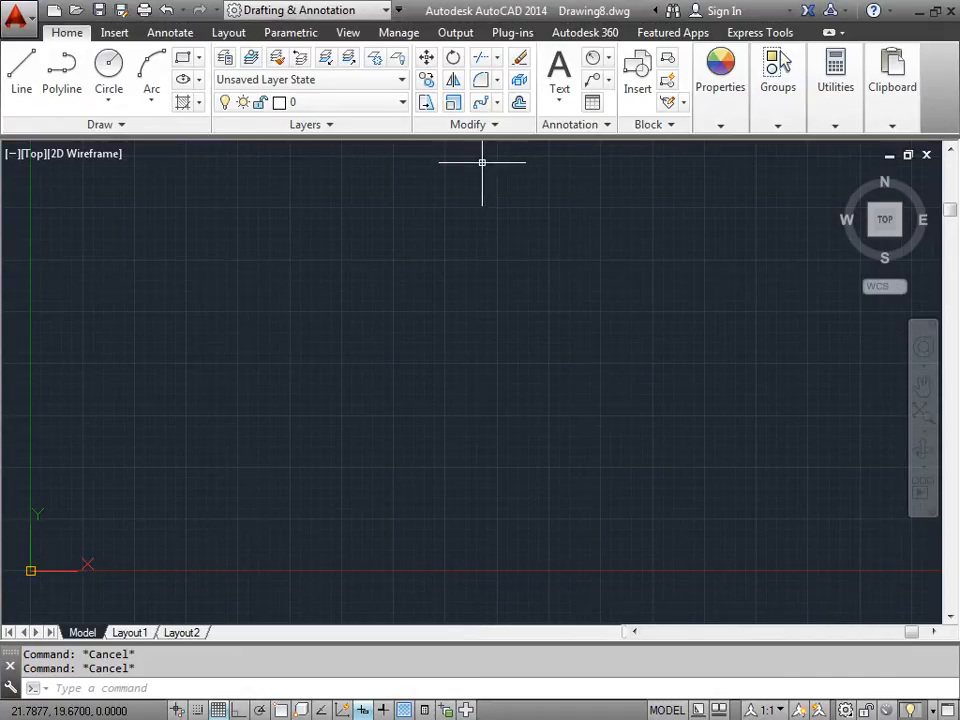
mouse_move(468, 178)
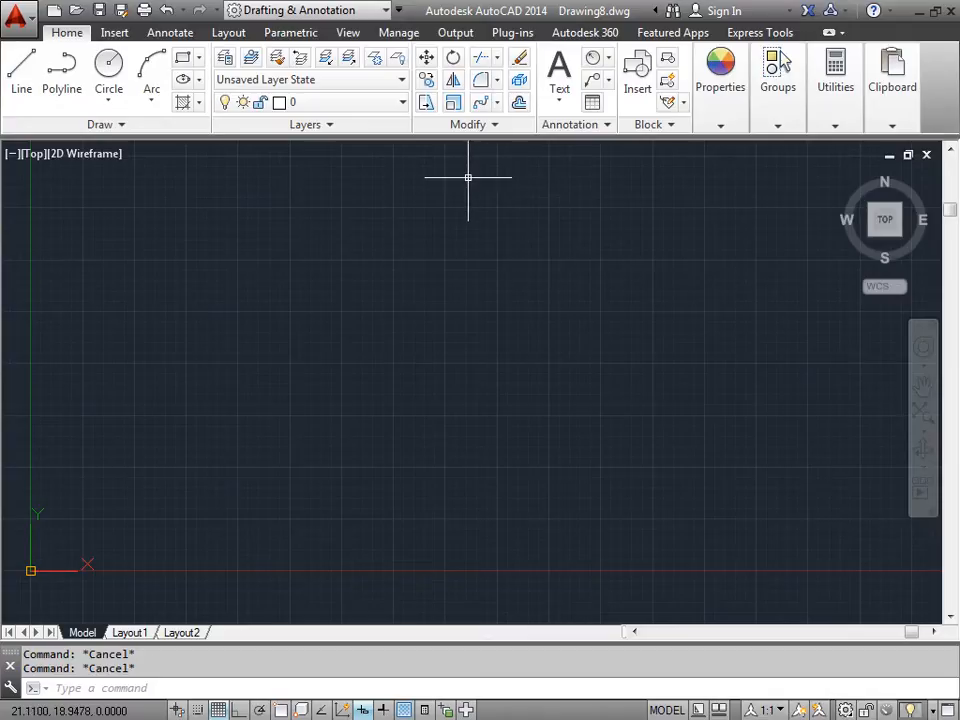
- Draw the upper left circle and the two overlapping circles below it
left_click(108, 62)
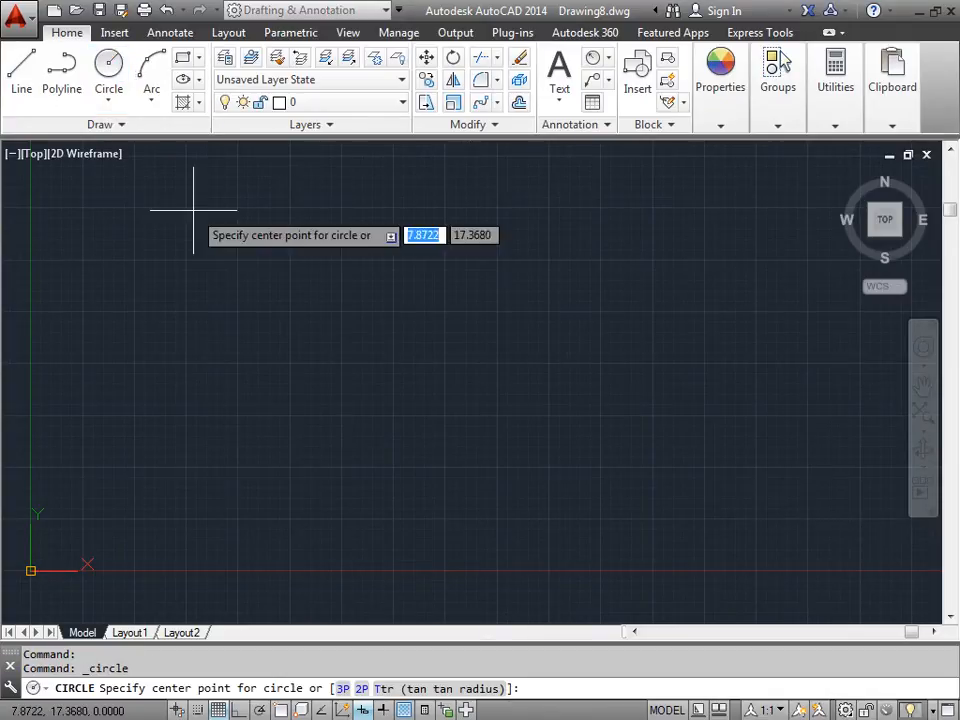
left_click(312, 272)
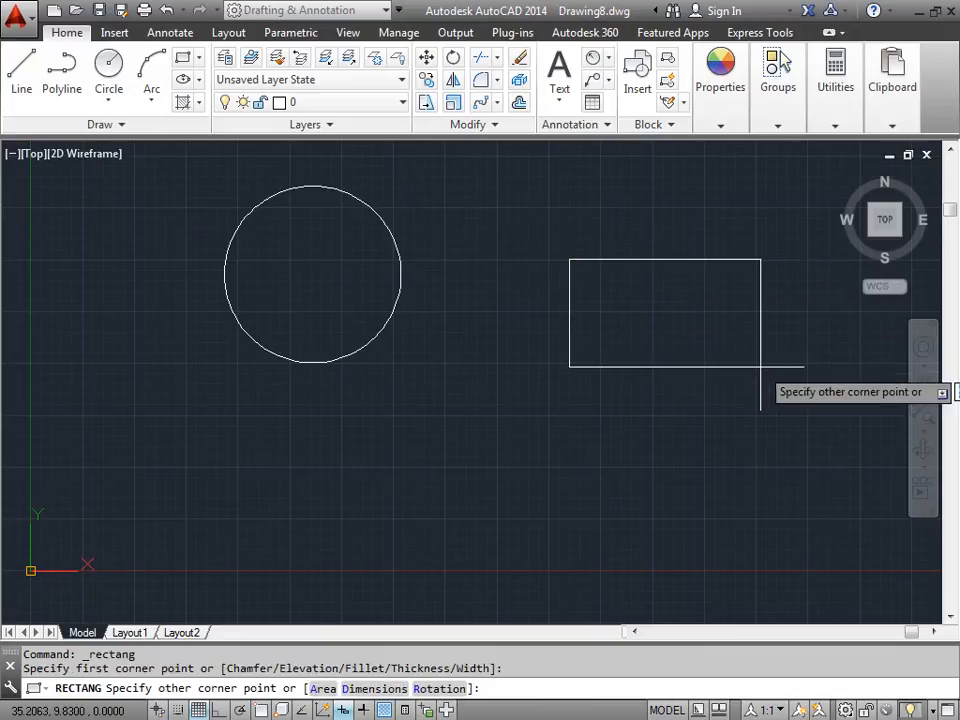
left_click(108, 70)
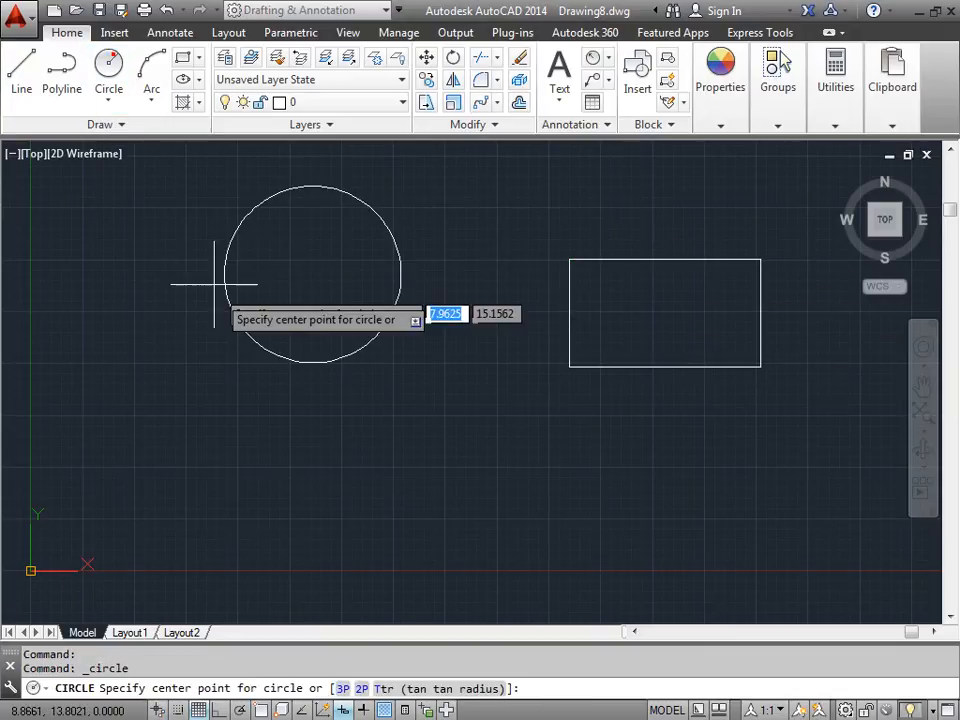
left_click(390, 470)
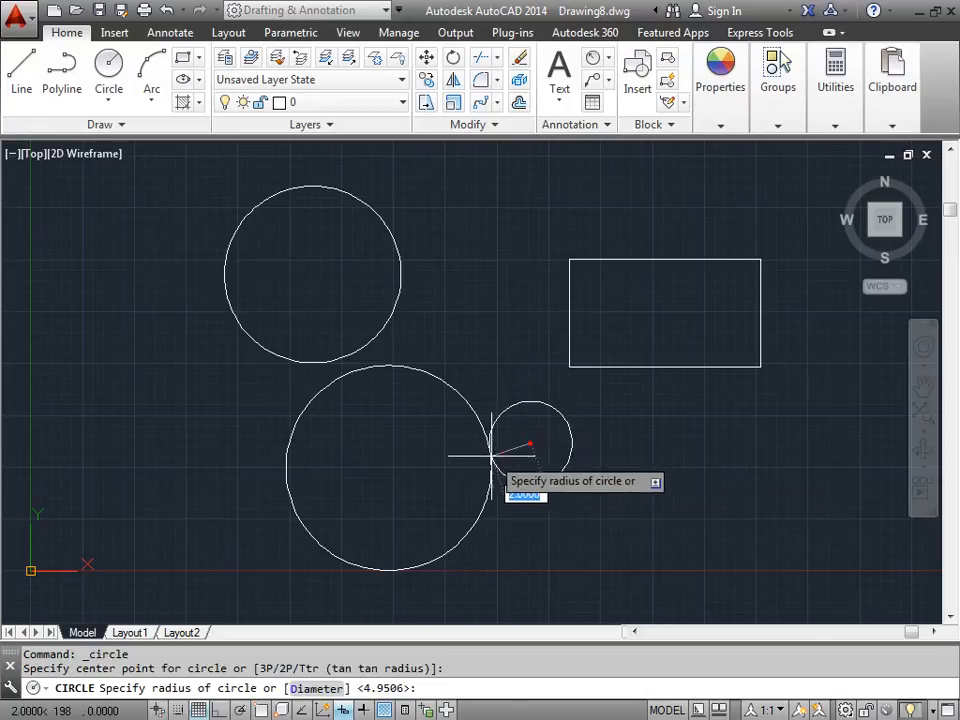
left_click(456, 468)
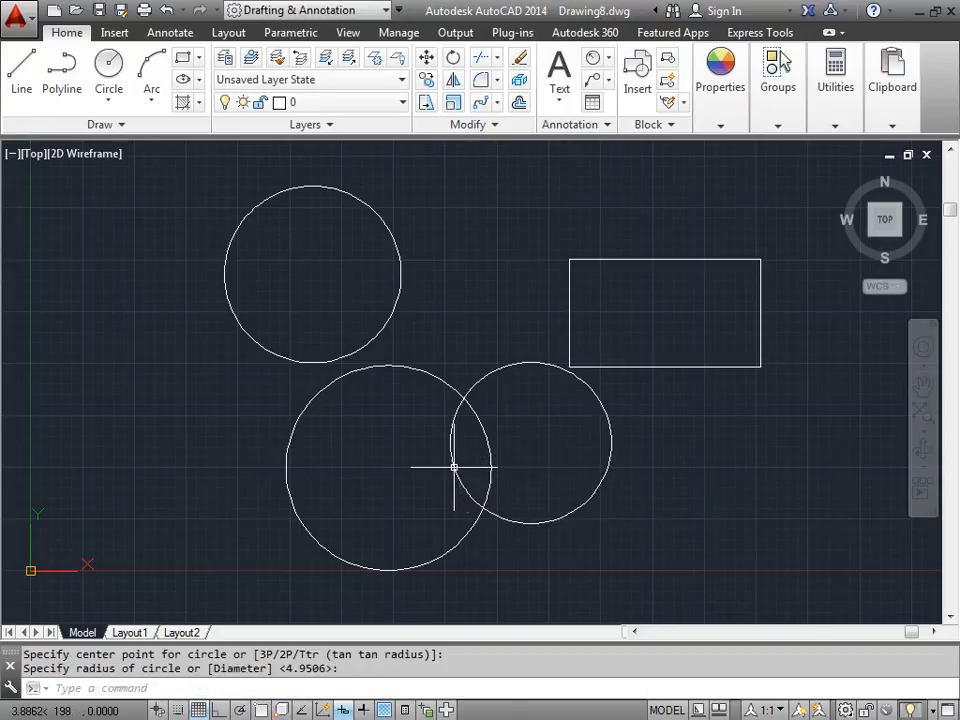
mouse_move(440, 468)
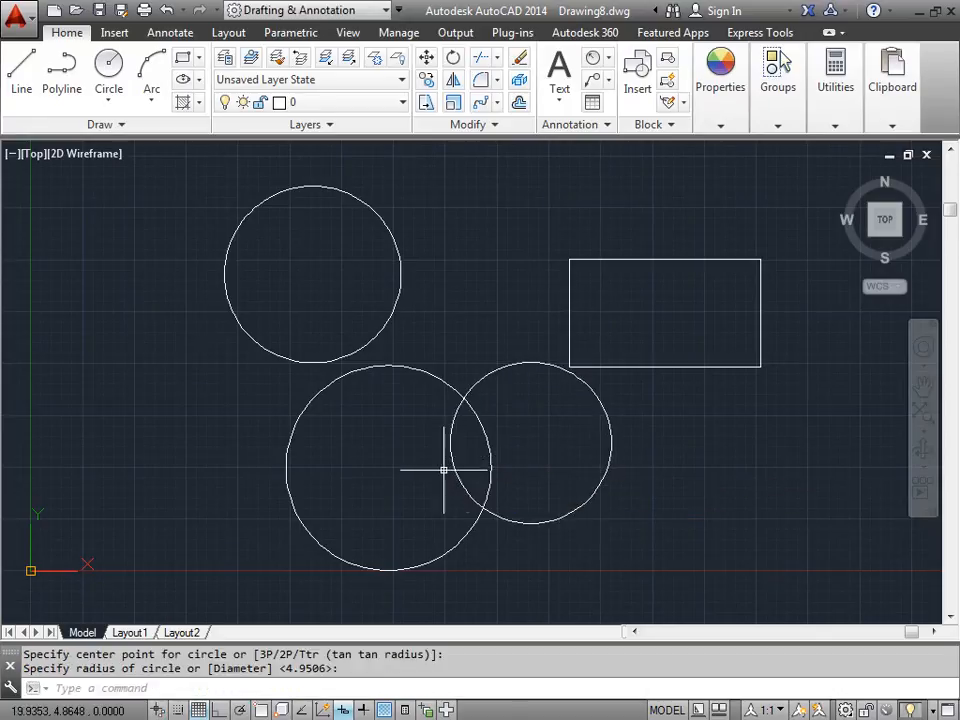
mouse_move(440, 320)
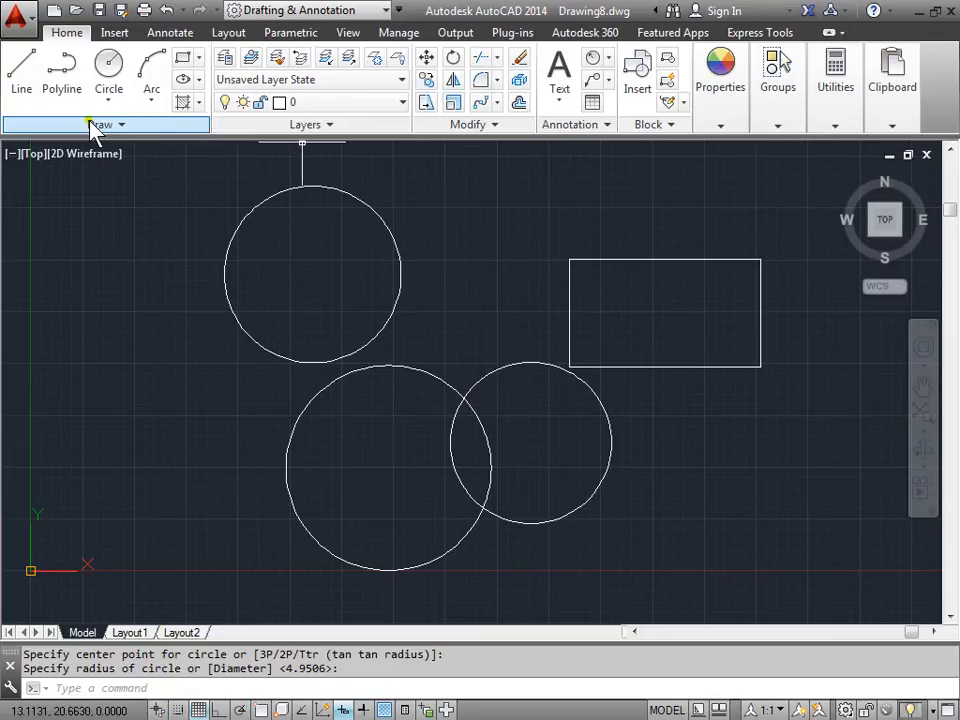
mouse_move(184, 104)
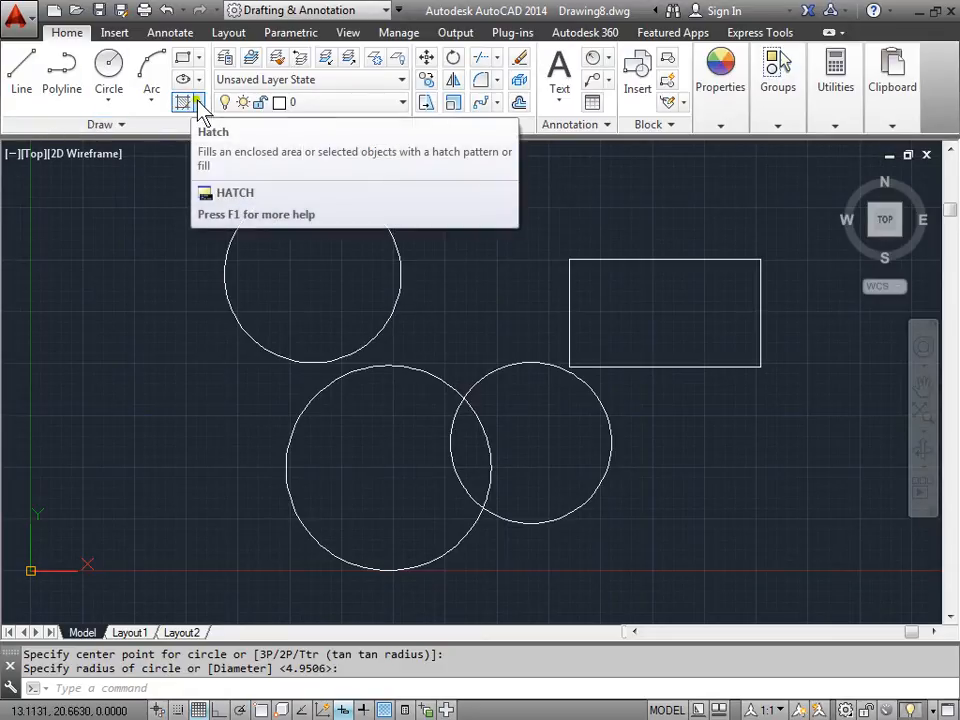
- Expand the Hatch dropdown to reveal the Hatch, Gradient and Boundary fill choices
left_click(190, 104)
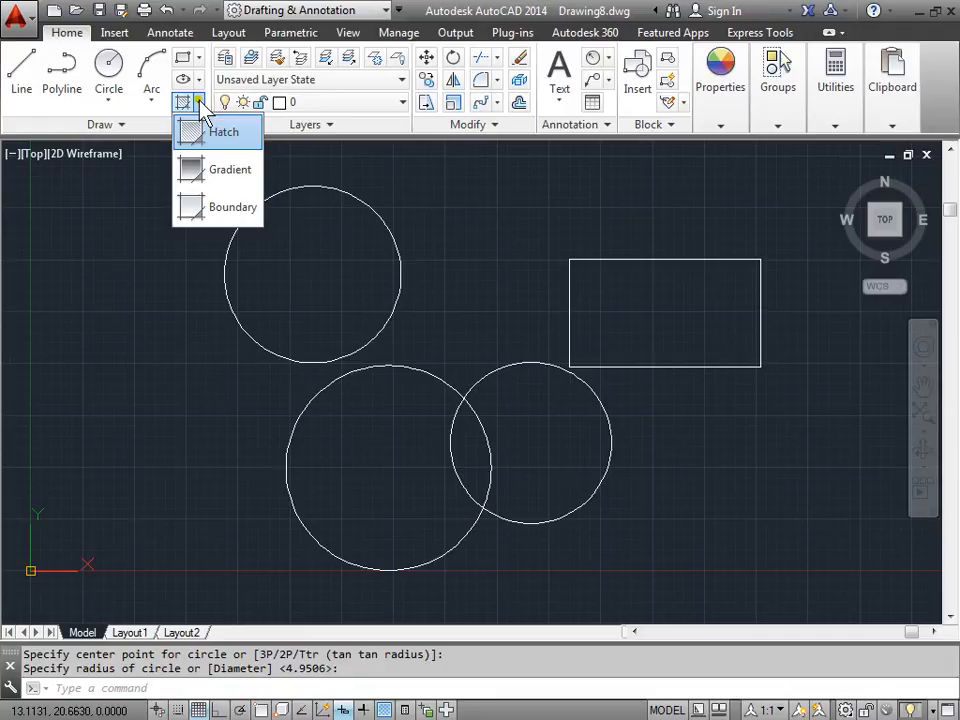
mouse_move(230, 168)
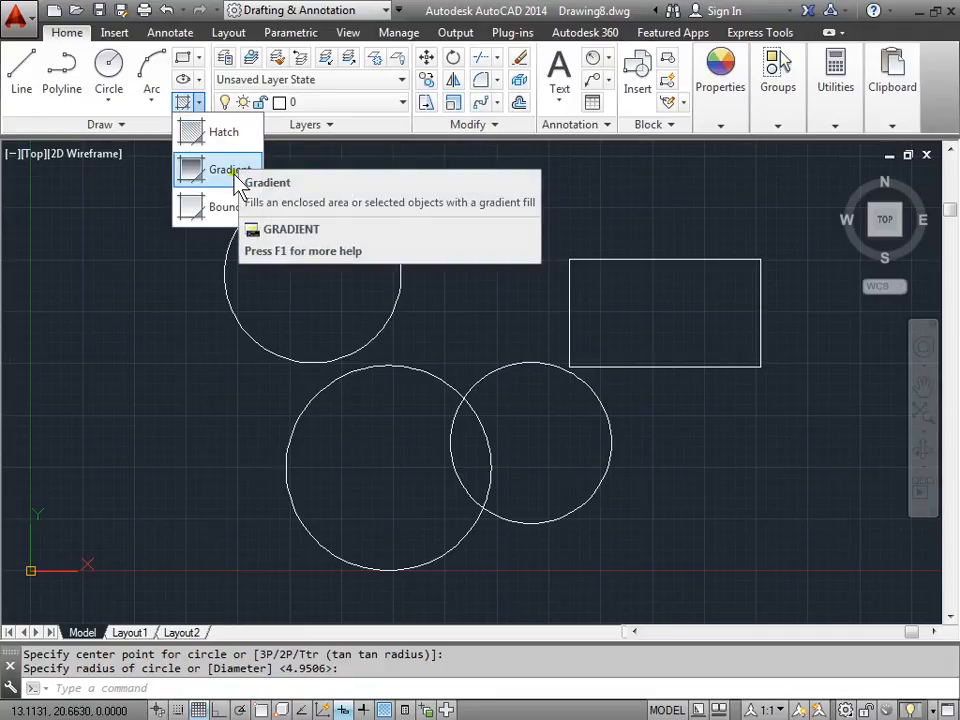
mouse_move(230, 206)
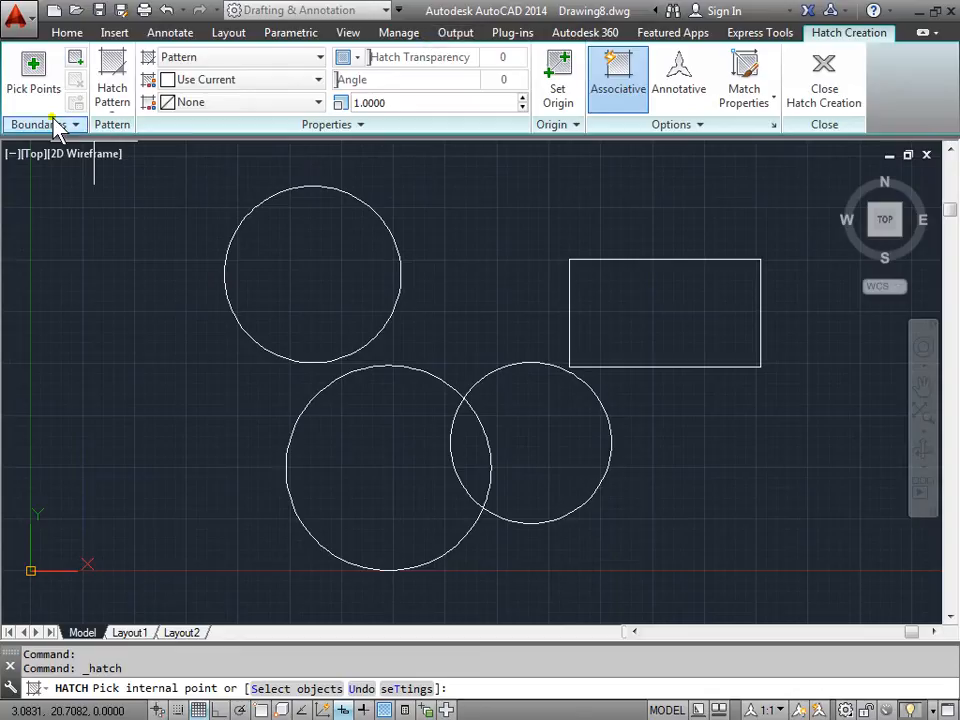
mouse_move(130, 136)
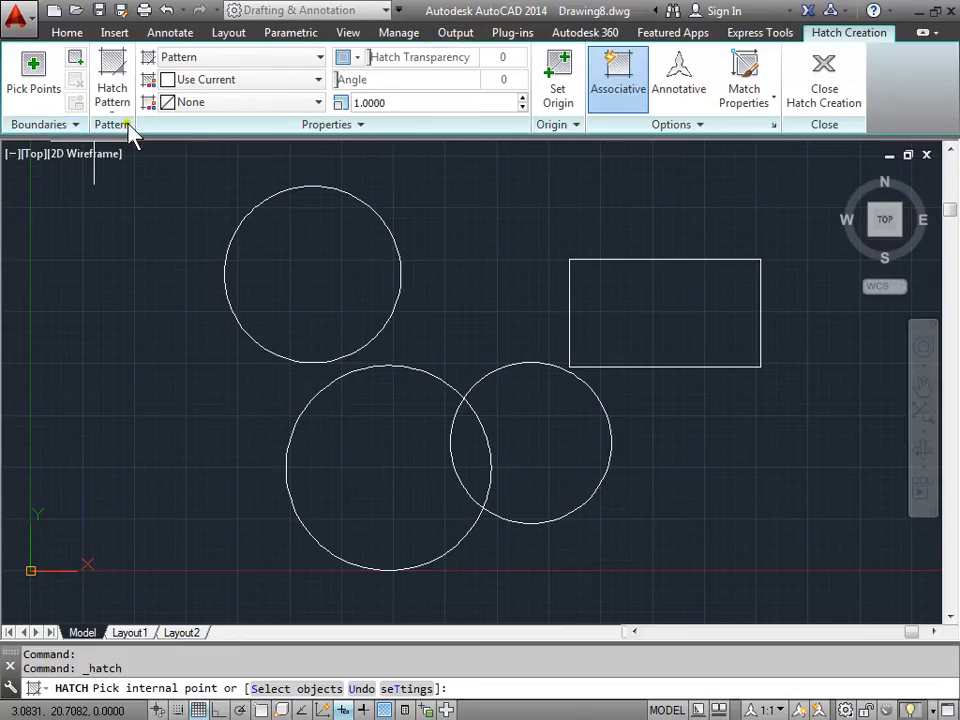
mouse_move(556, 130)
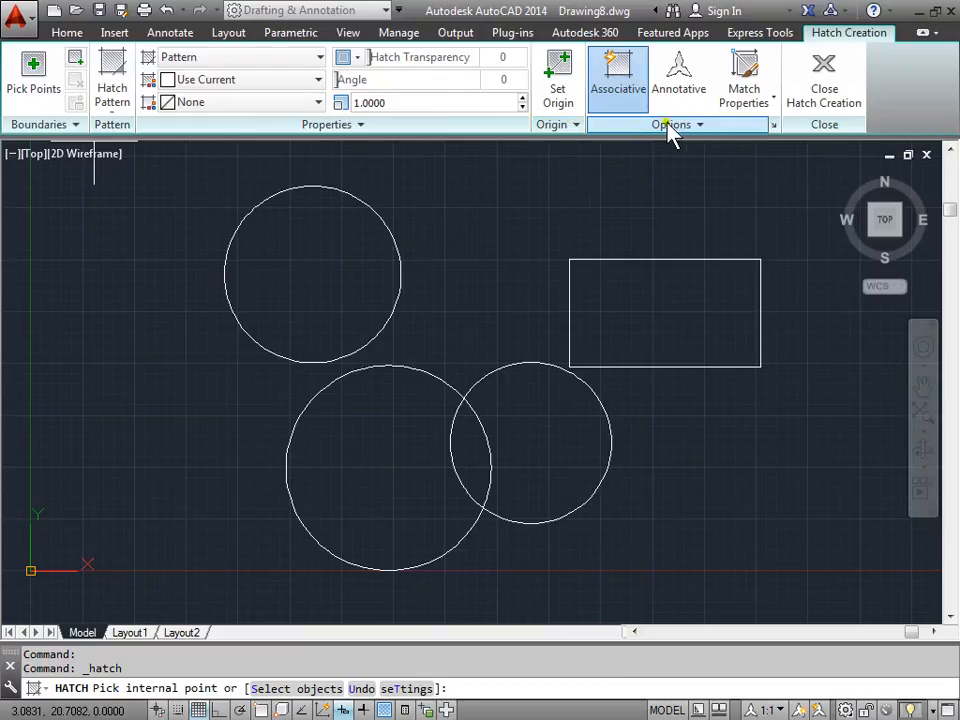
mouse_move(568, 184)
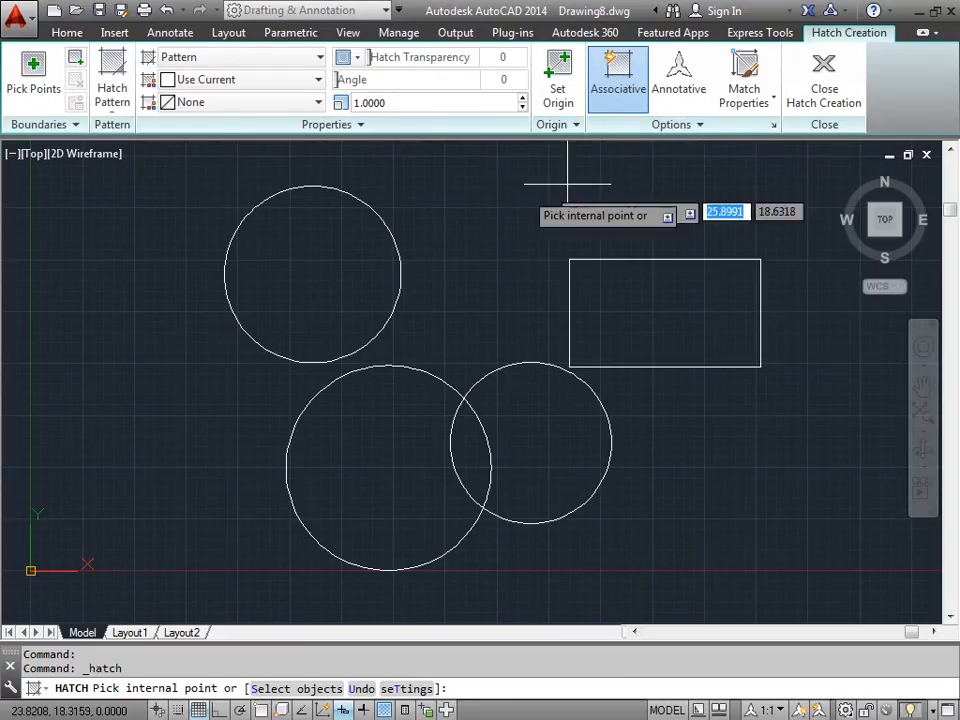
mouse_move(32, 68)
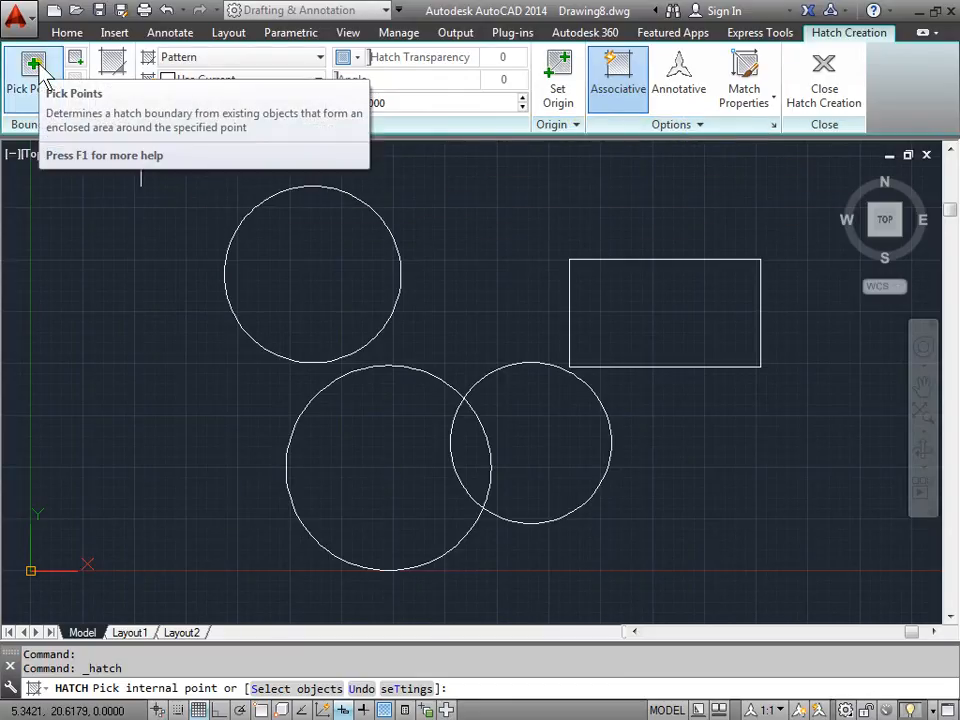
mouse_move(110, 690)
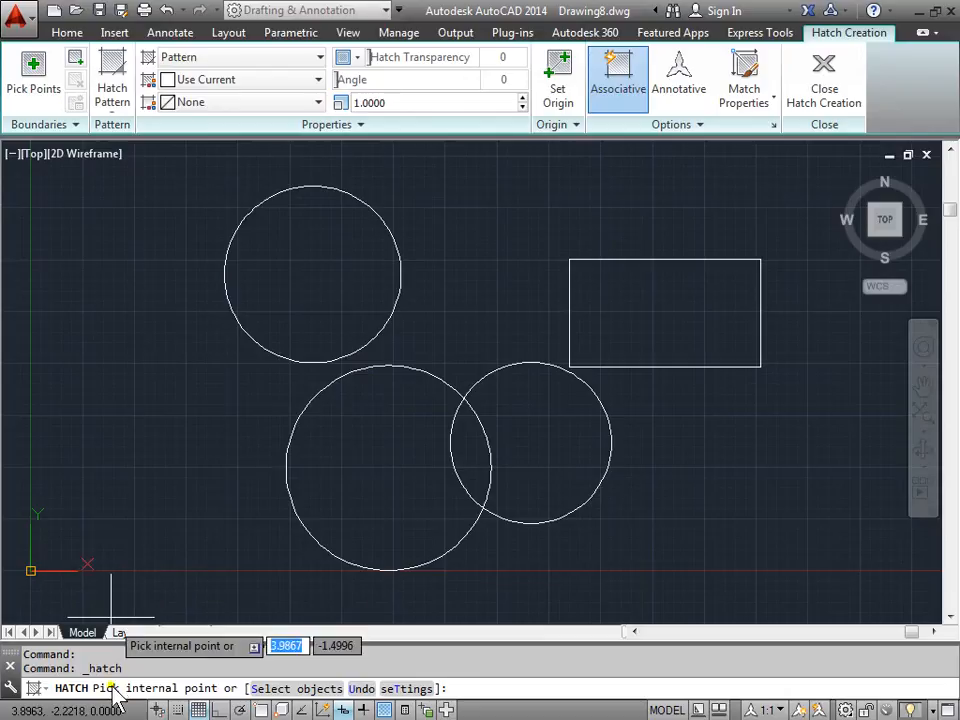
mouse_move(230, 410)
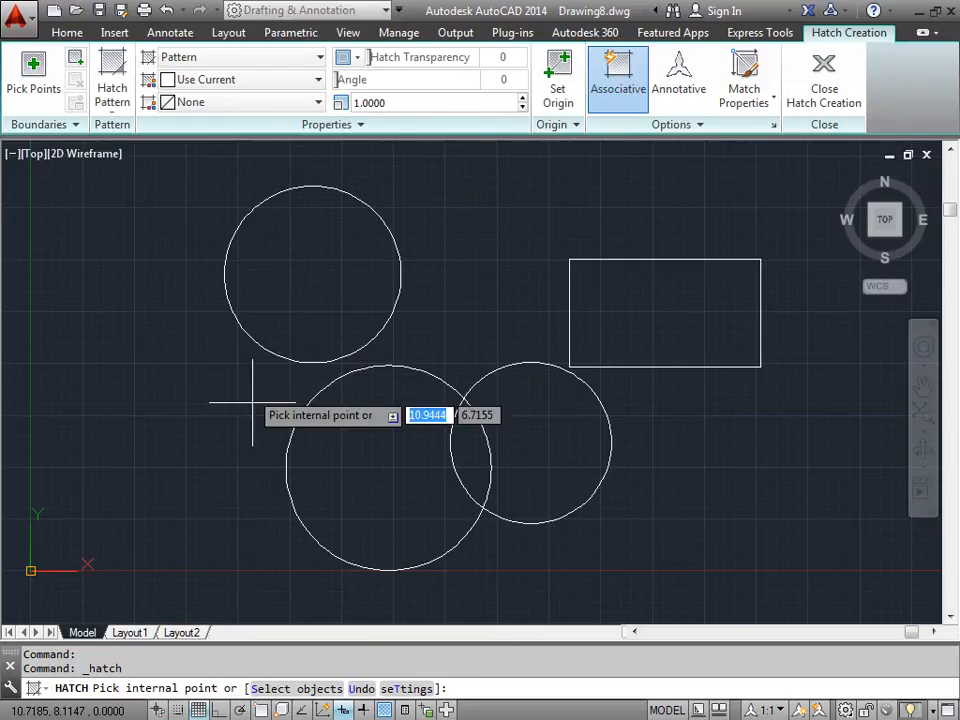
- Pick inside the upper circle and the lower circles' overlap to hatch them with diagonal lines
left_click(312, 272)
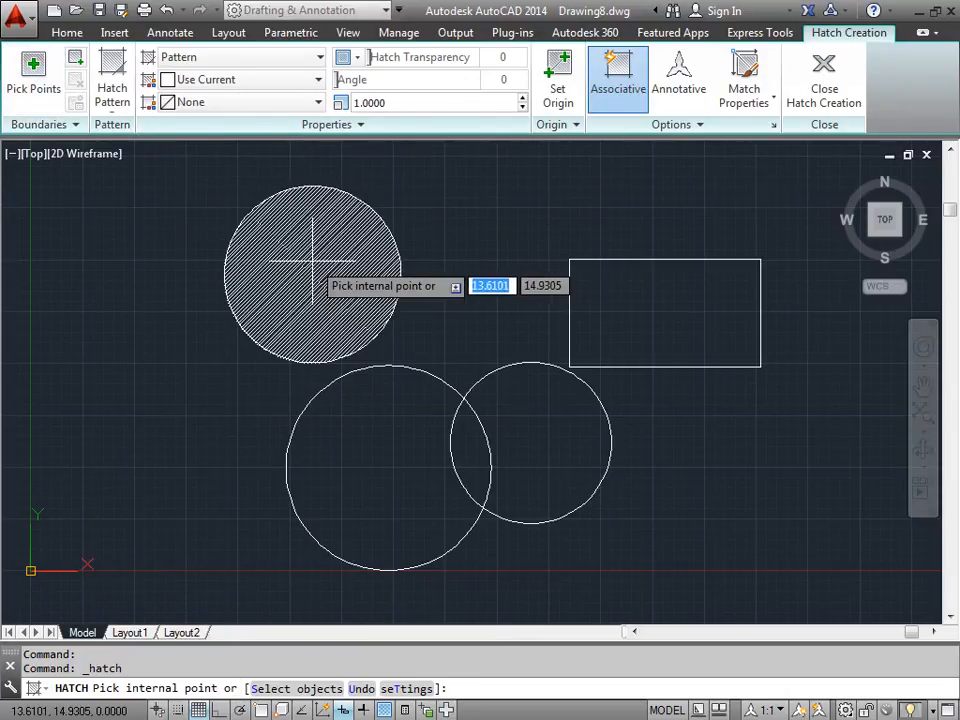
mouse_move(664, 316)
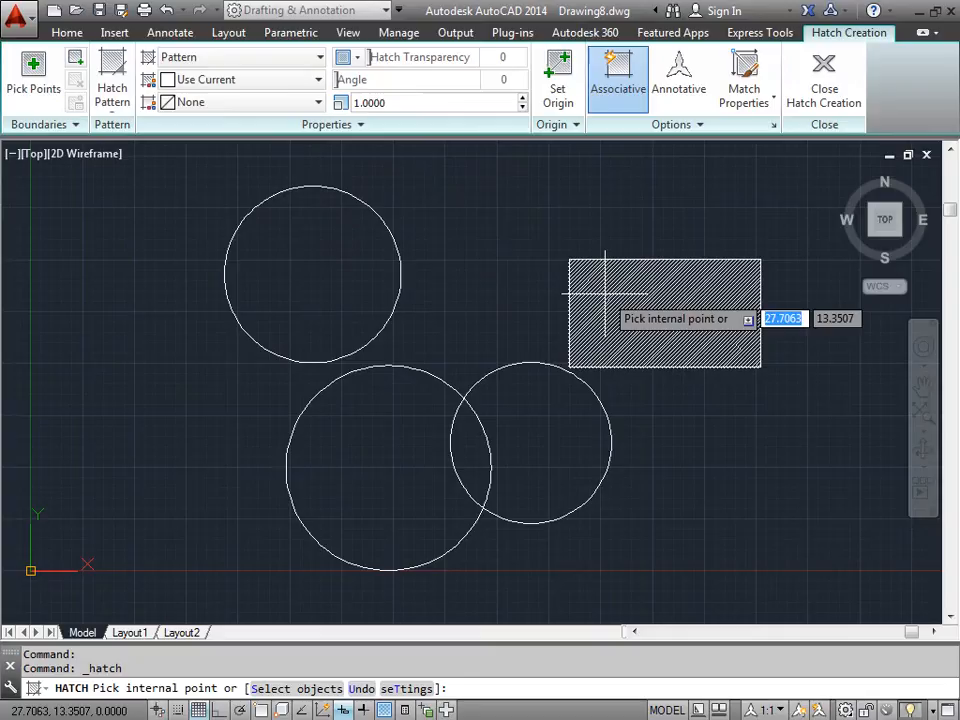
mouse_move(470, 440)
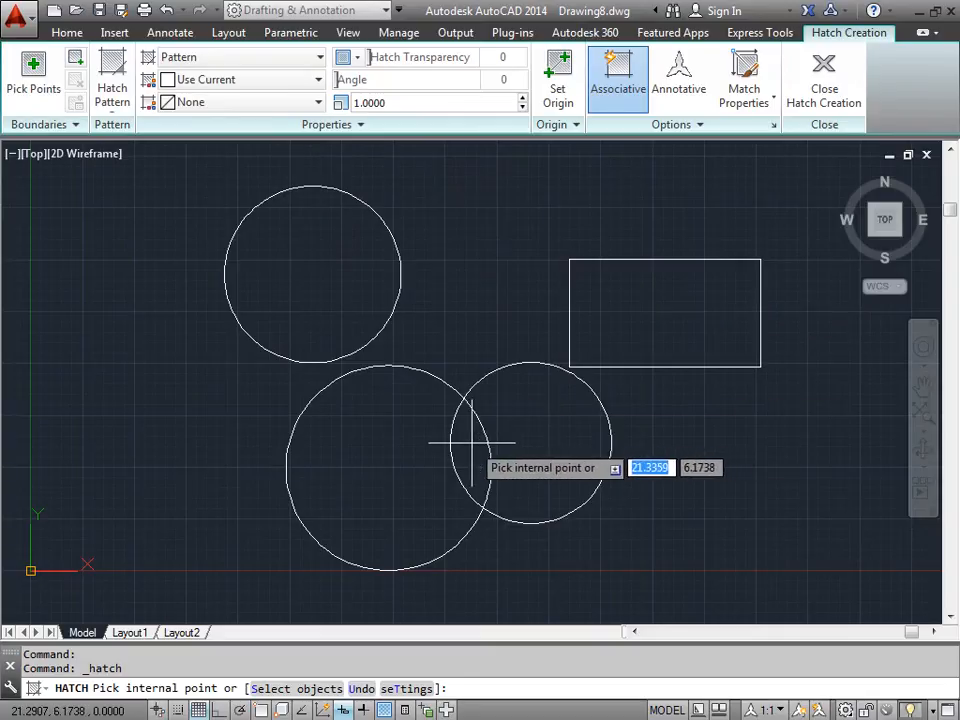
mouse_move(370, 320)
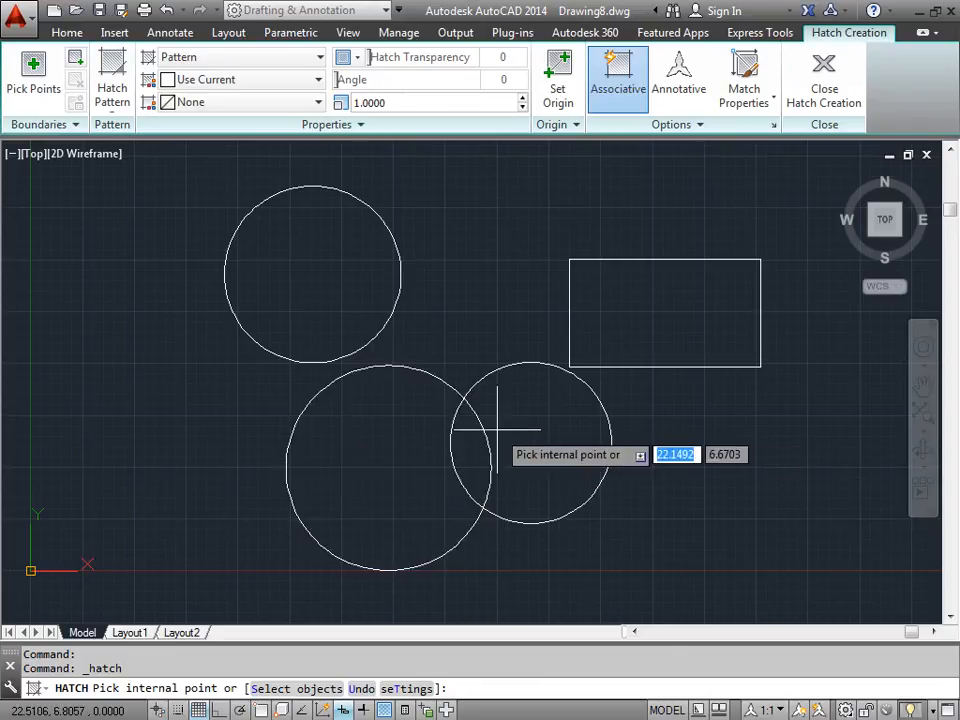
left_click(320, 270)
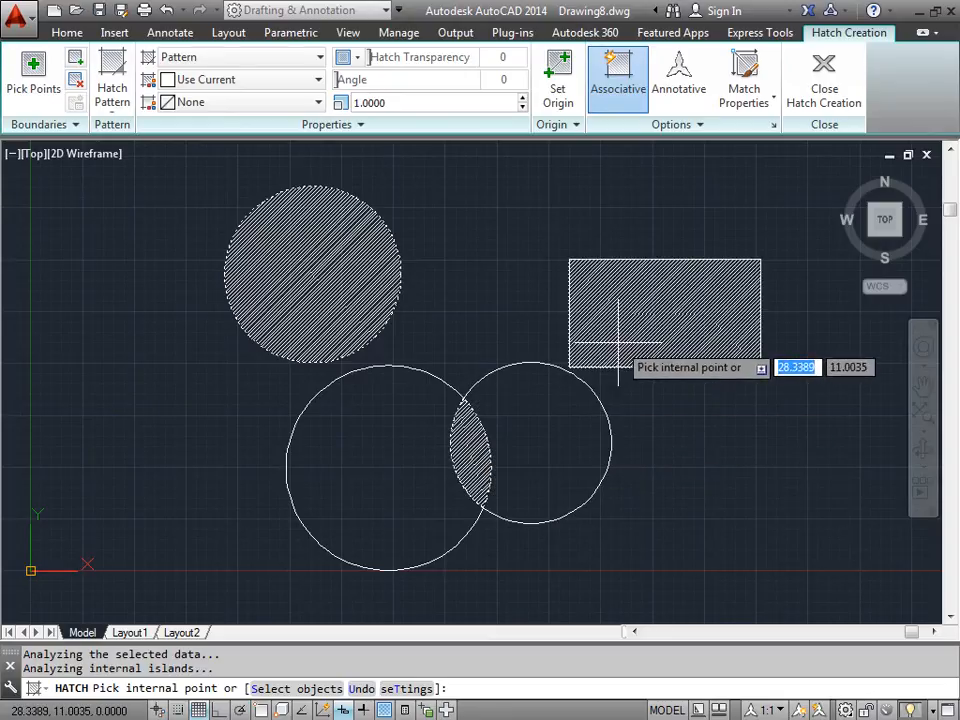
mouse_move(500, 296)
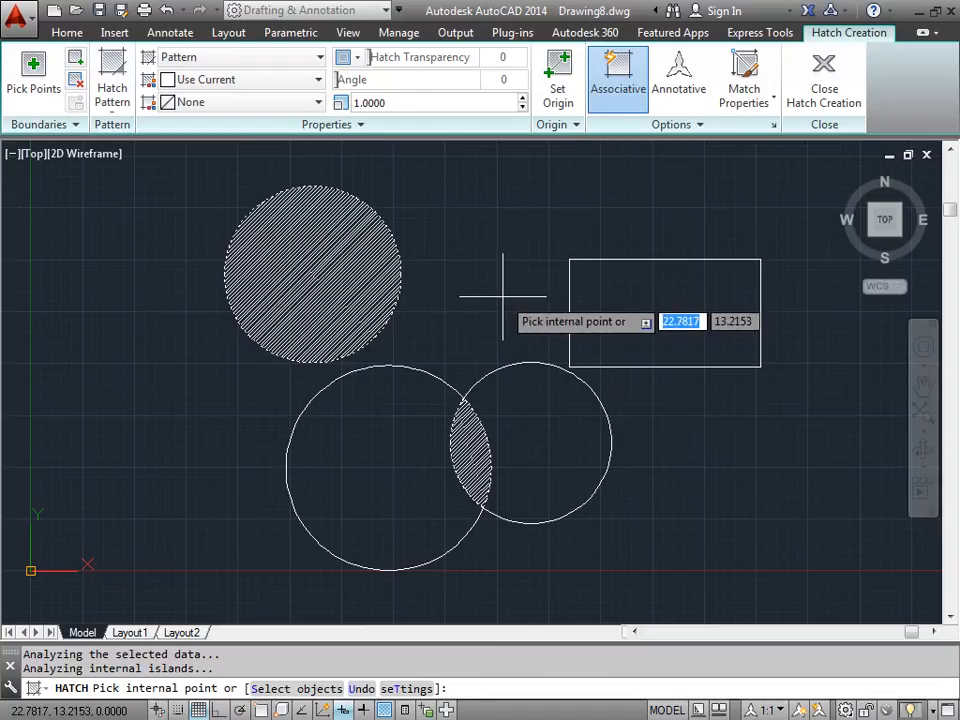
left_click(532, 418)
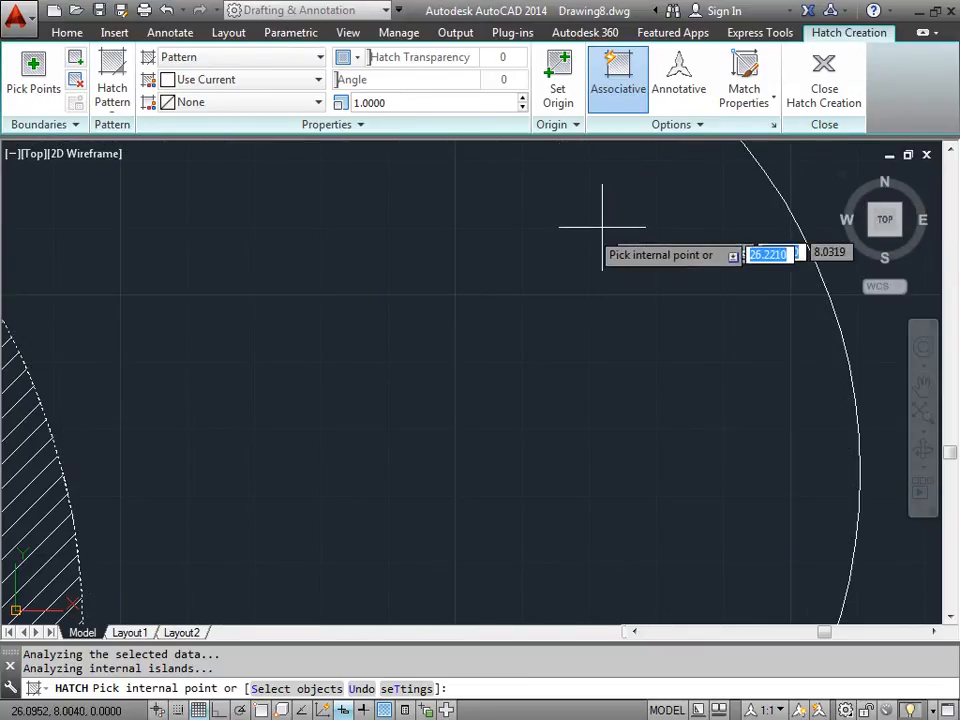
mouse_move(494, 486)
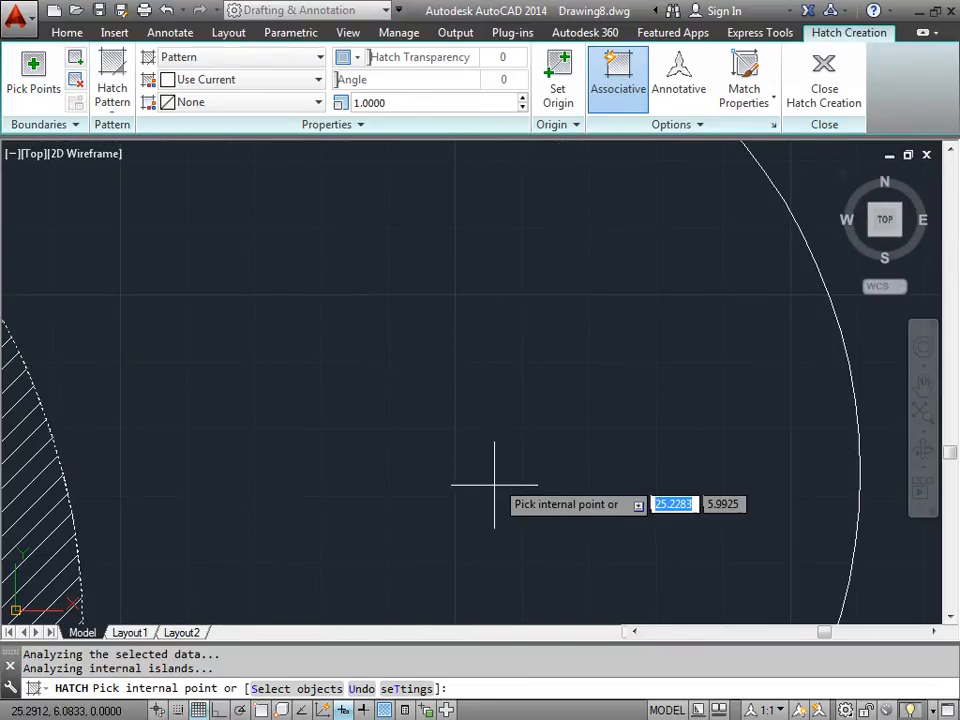
mouse_move(292, 360)
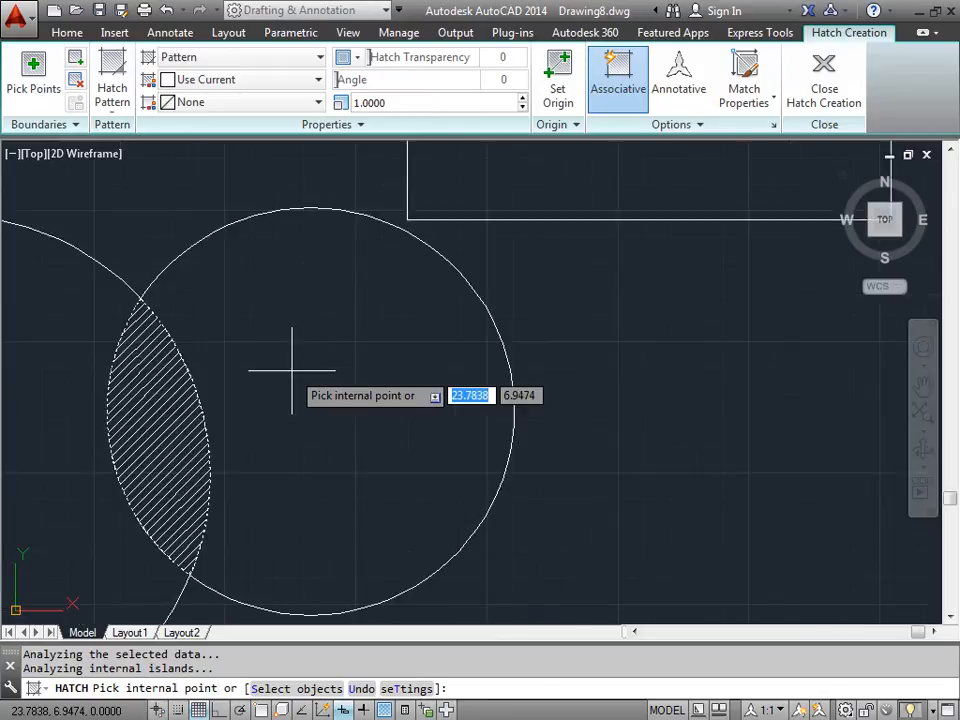
mouse_move(612, 350)
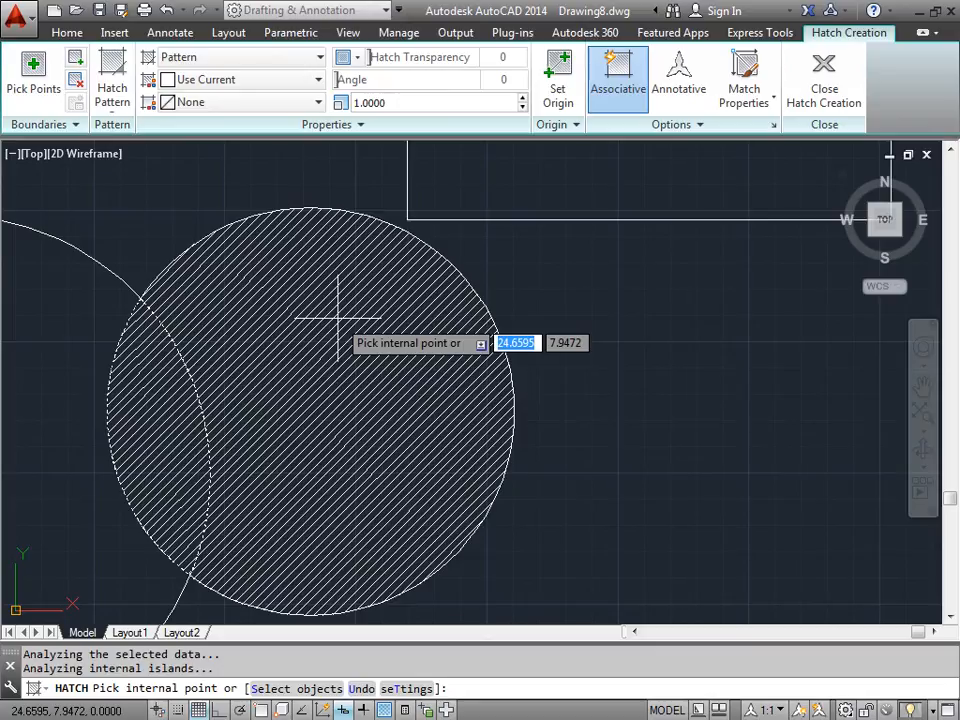
mouse_move(340, 350)
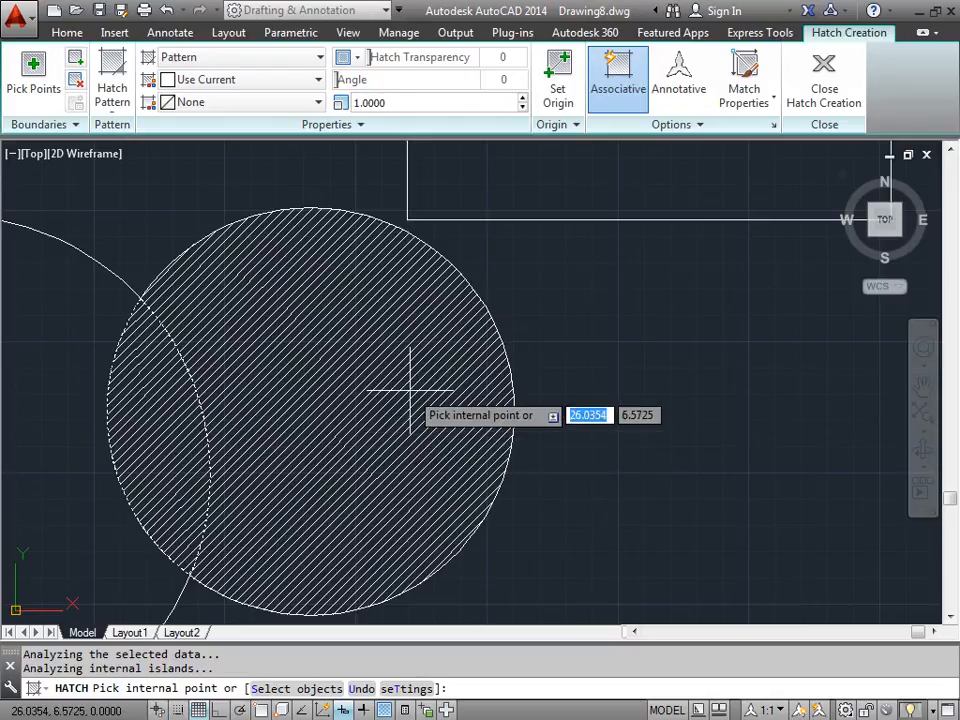
mouse_move(380, 296)
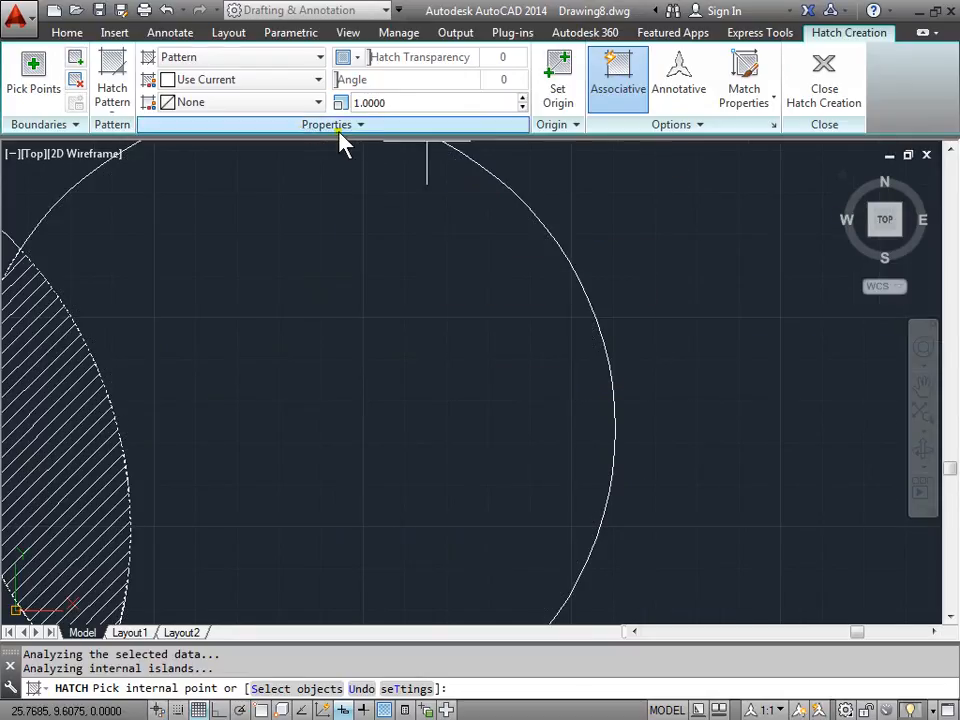
mouse_move(504, 180)
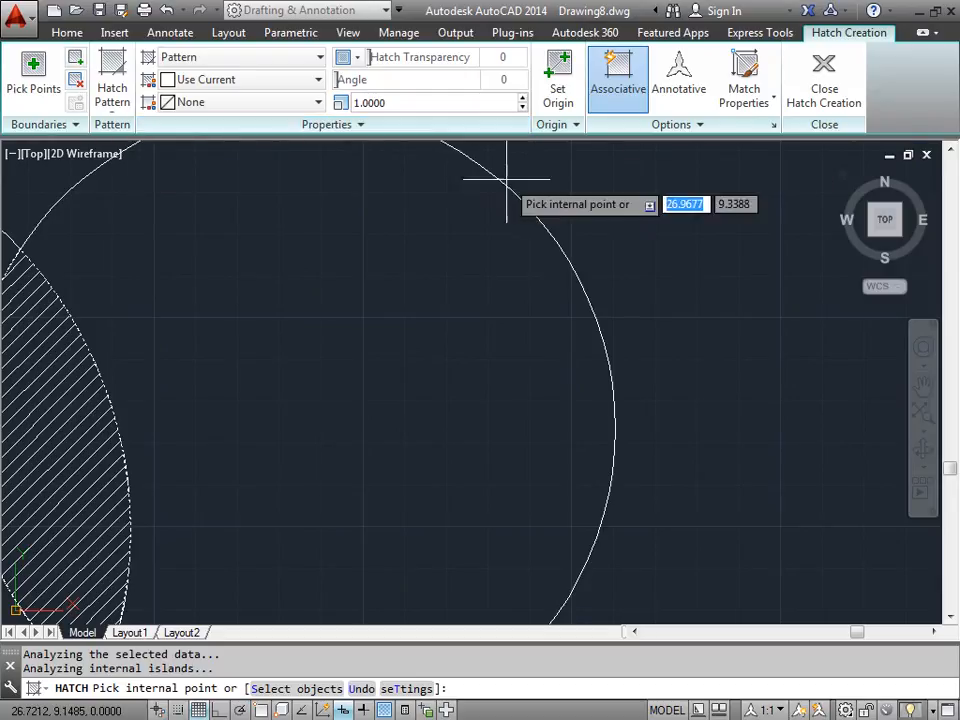
mouse_move(364, 330)
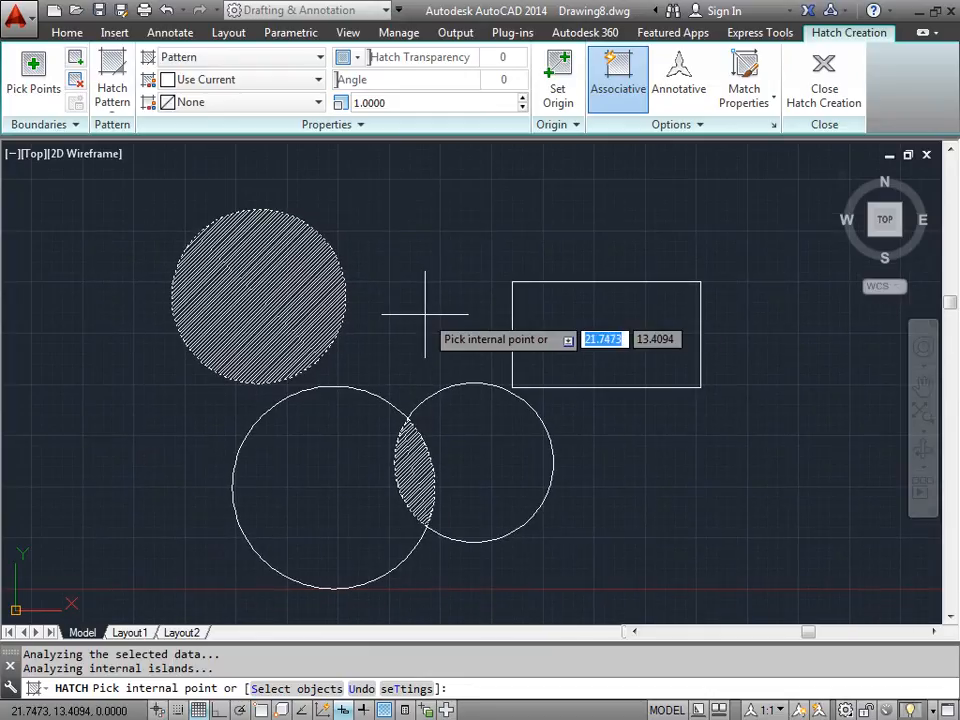
mouse_move(824, 76)
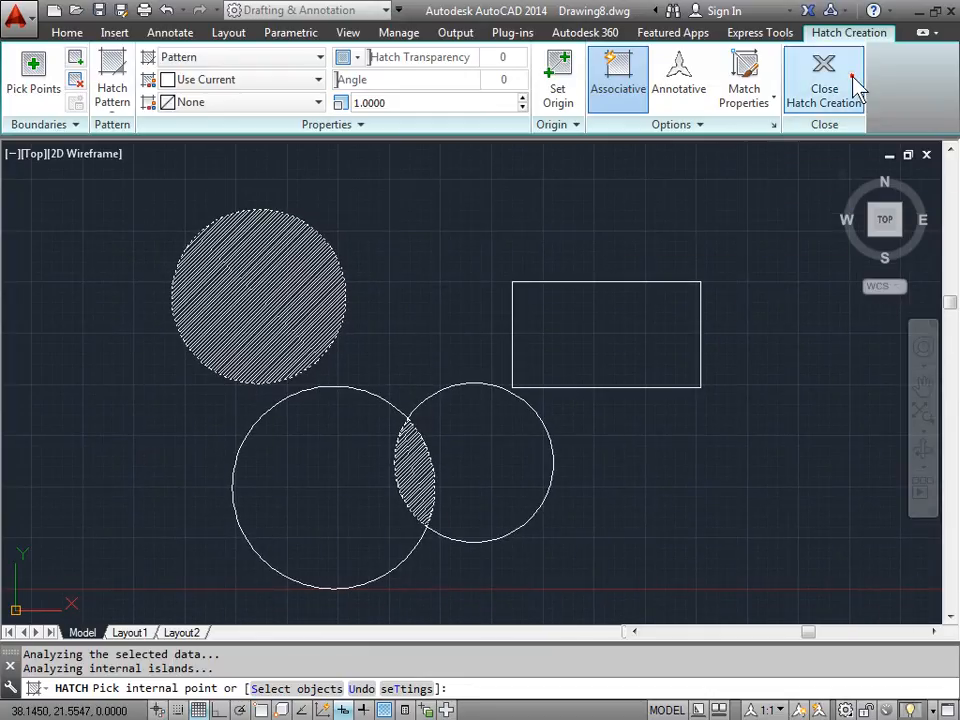
- Close Hatch Creation and then close the Hatch Editor on the top circle's hatch
left_click(824, 78)
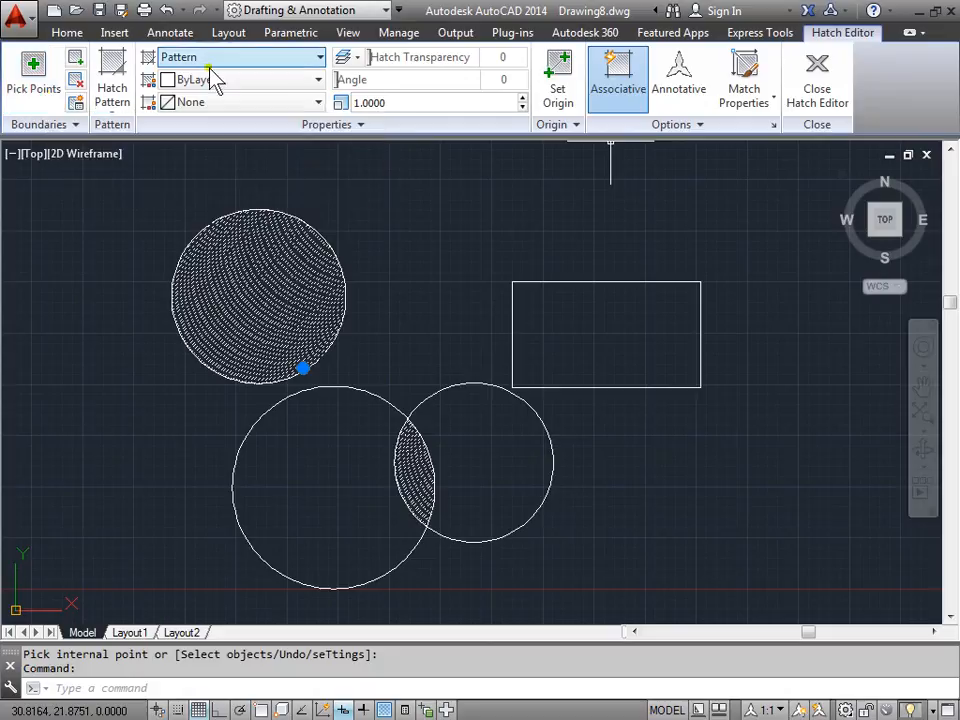
mouse_move(816, 70)
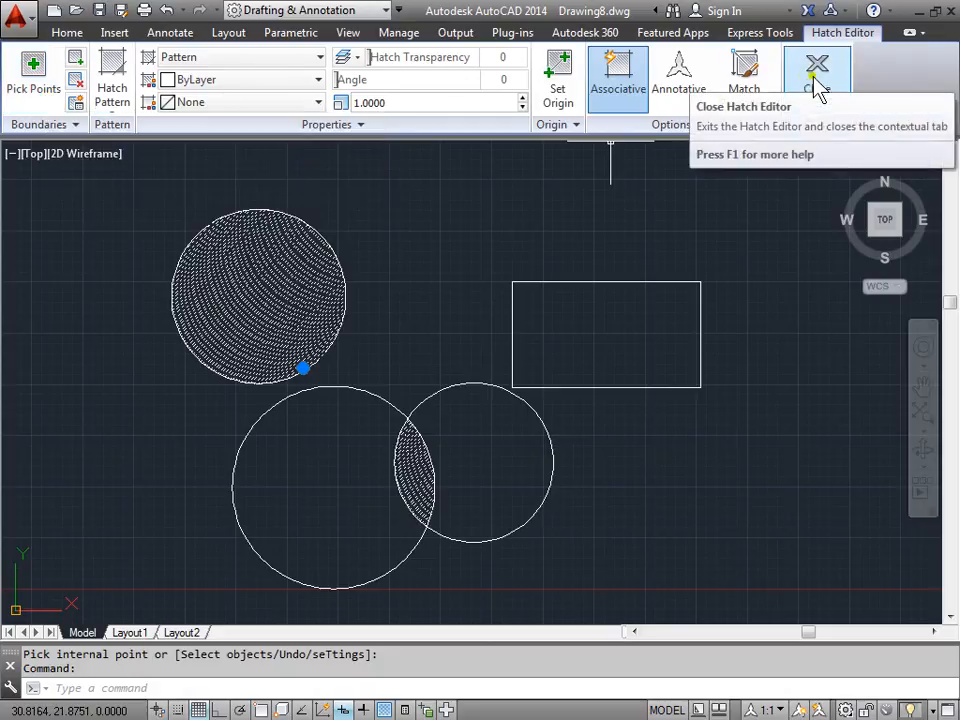
left_click(816, 70)
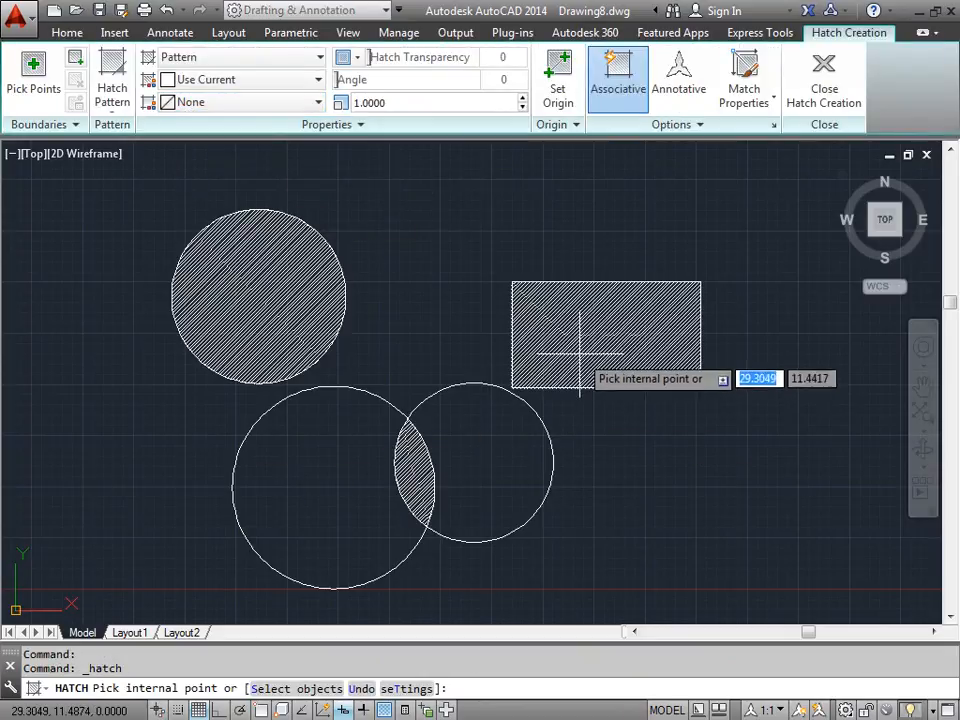
mouse_move(112, 76)
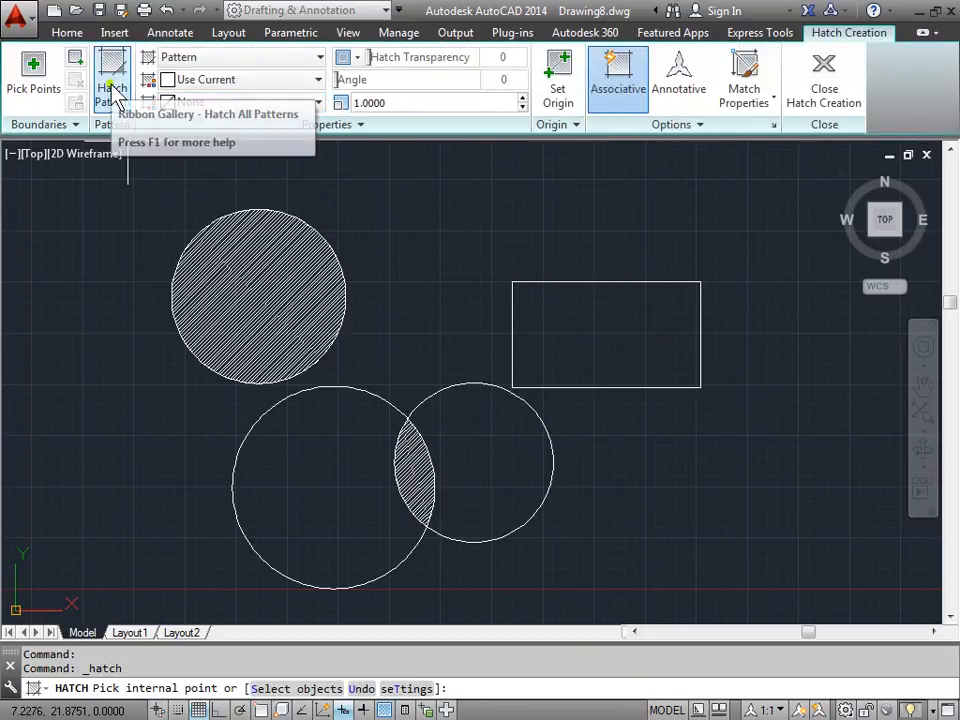
- Choose the ANSI37 crosshatch pattern and fill the rectangle with it
left_click(112, 78)
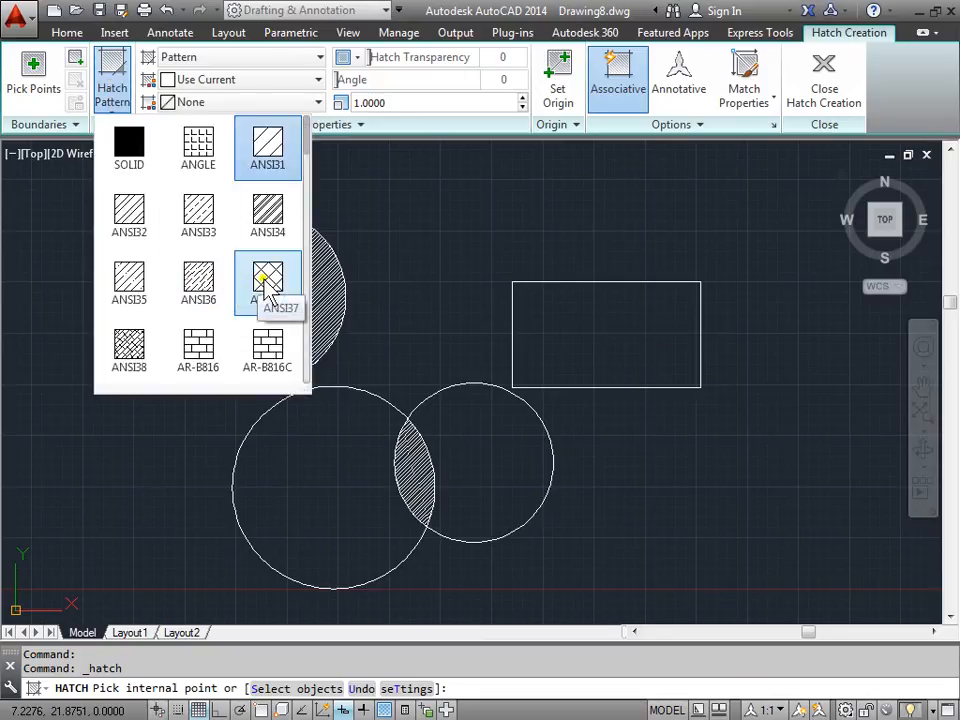
left_click(268, 284)
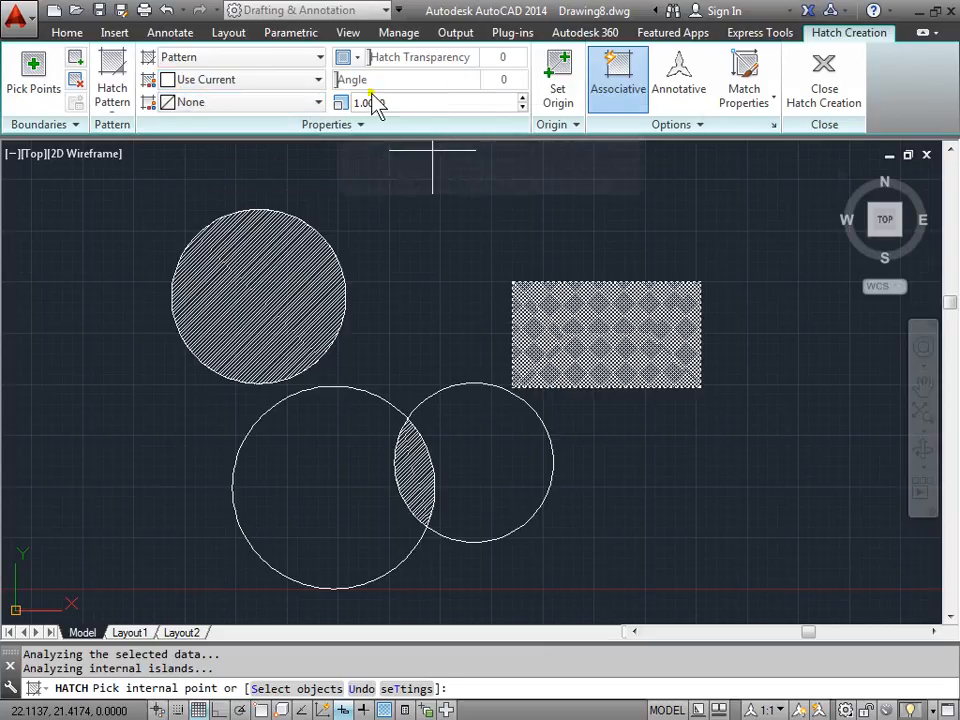
mouse_move(824, 70)
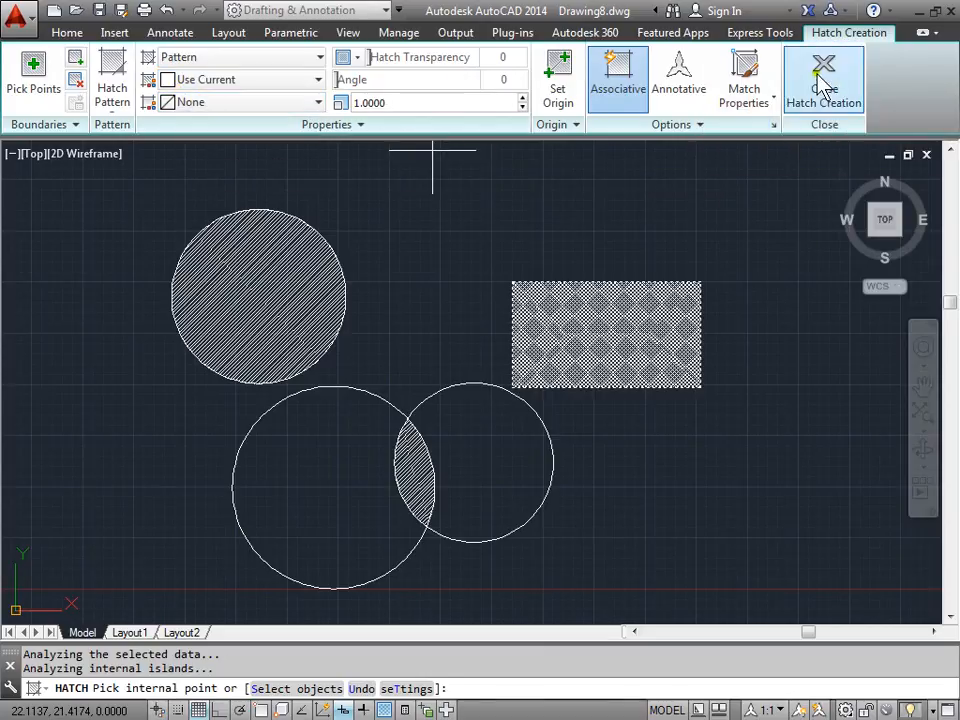
left_click(824, 78)
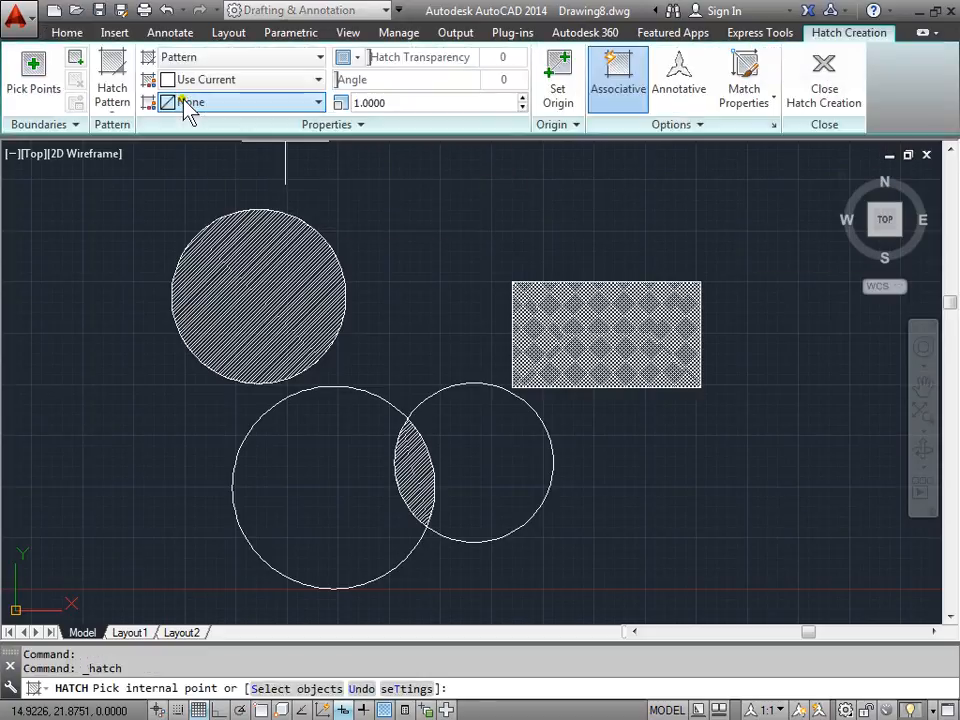
mouse_move(112, 76)
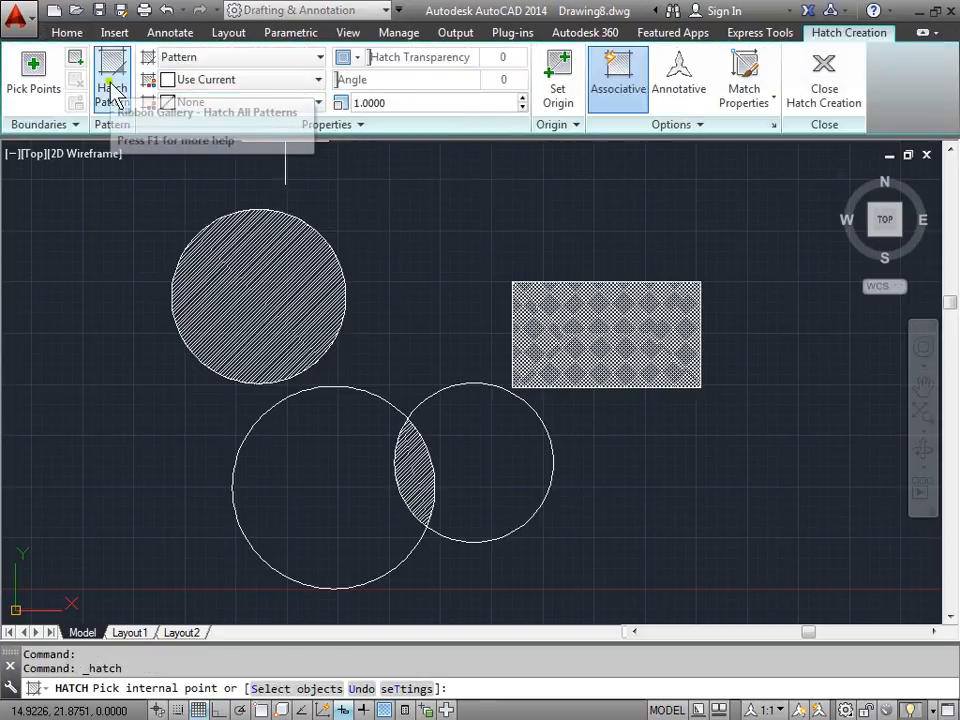
- Switch to the SOLID pattern and fill the two lower circles outside their hatched overlap
left_click(112, 88)
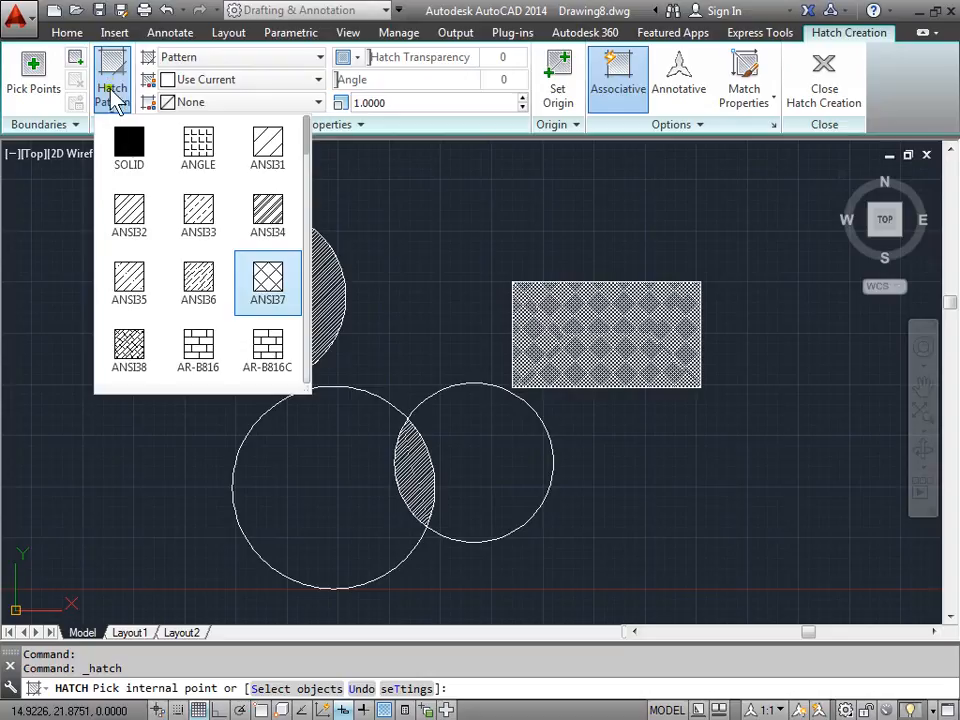
left_click(128, 148)
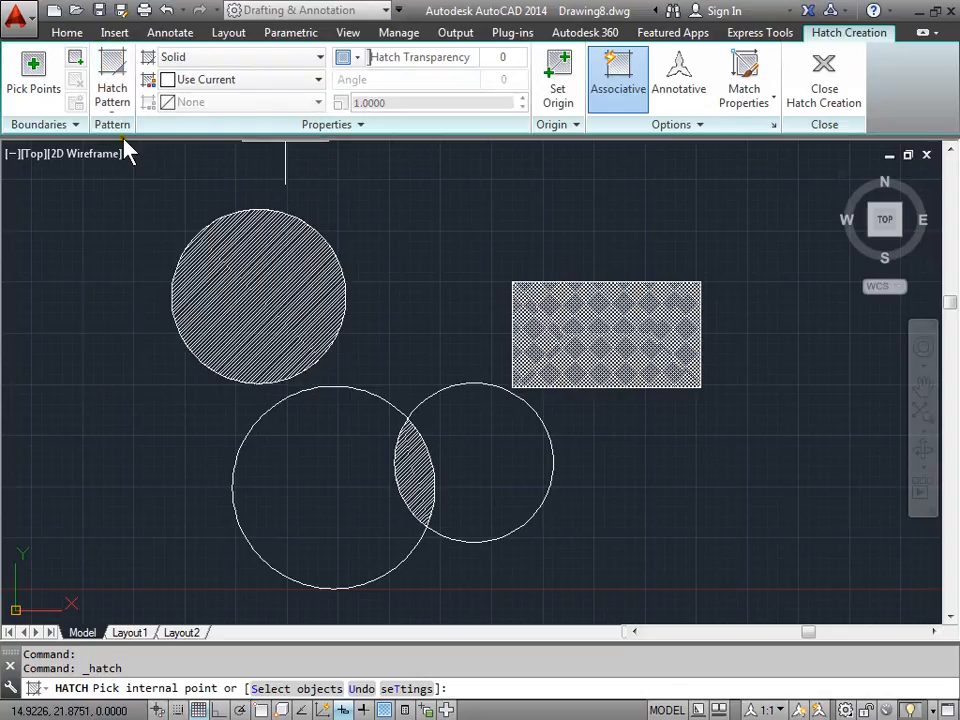
left_click(320, 500)
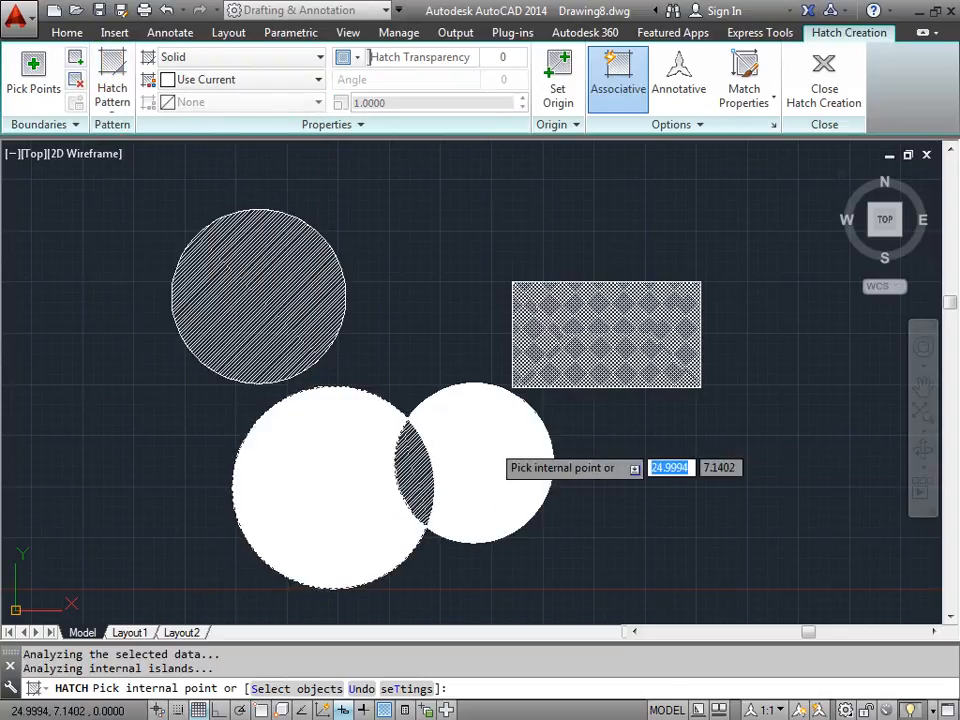
mouse_move(640, 580)
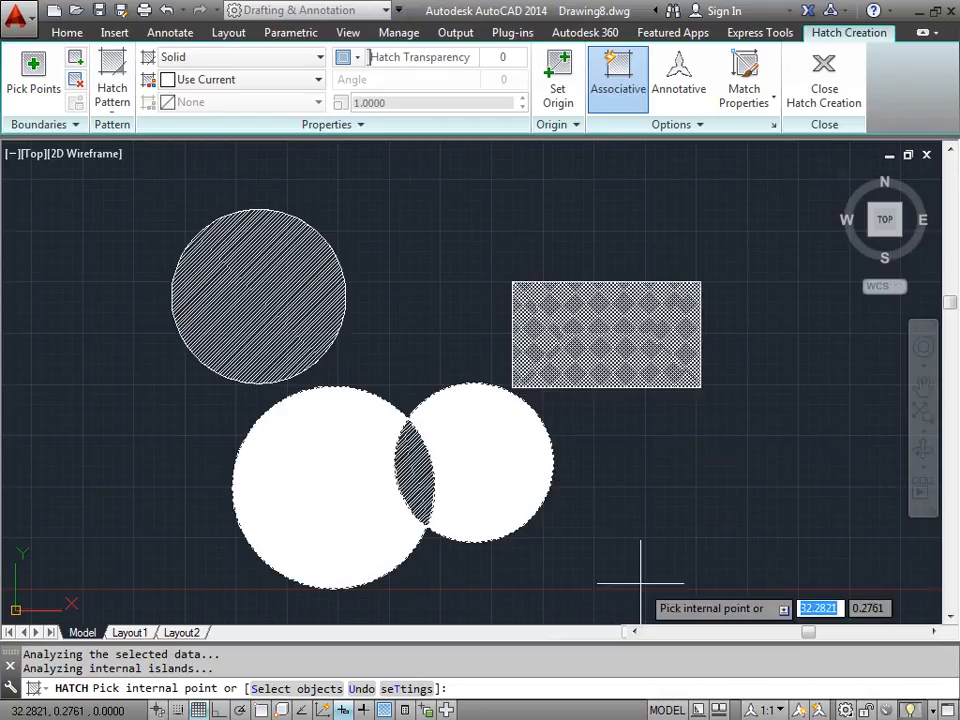
mouse_move(640, 580)
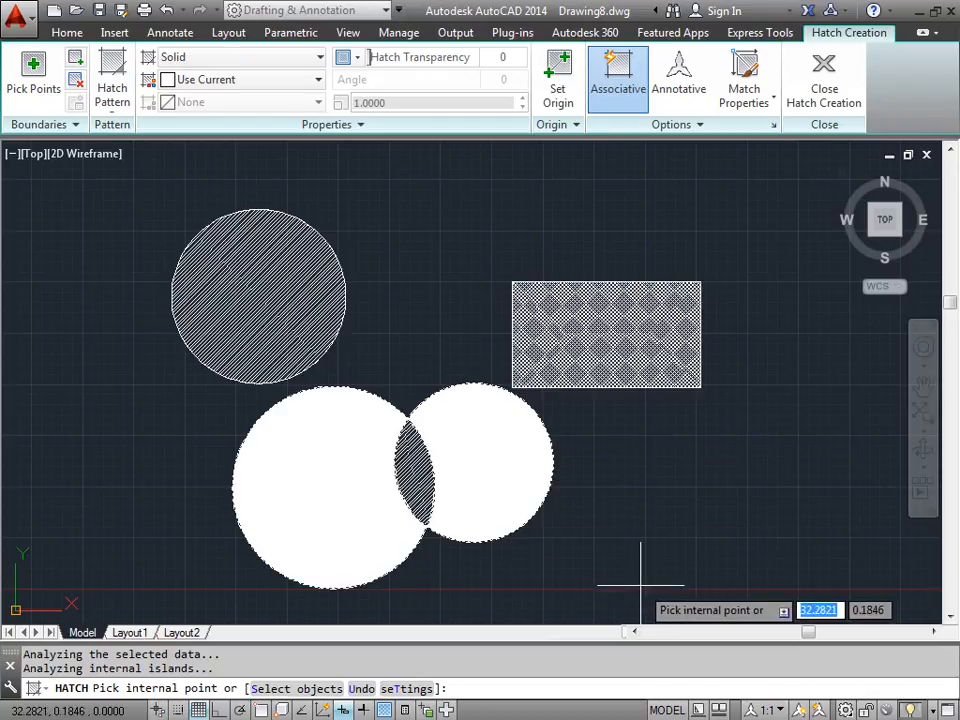